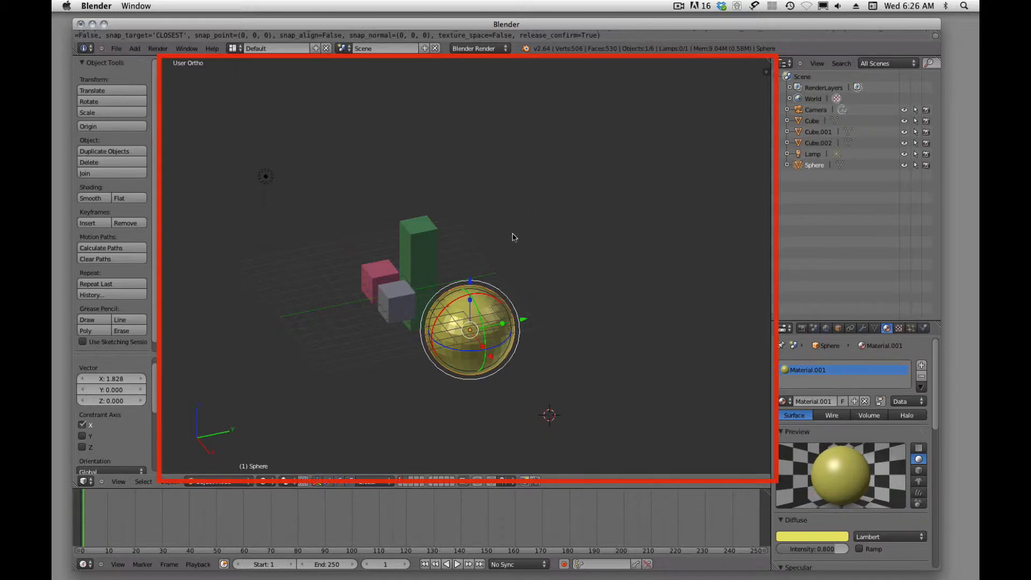
pyautogui.moveTo(503, 251)
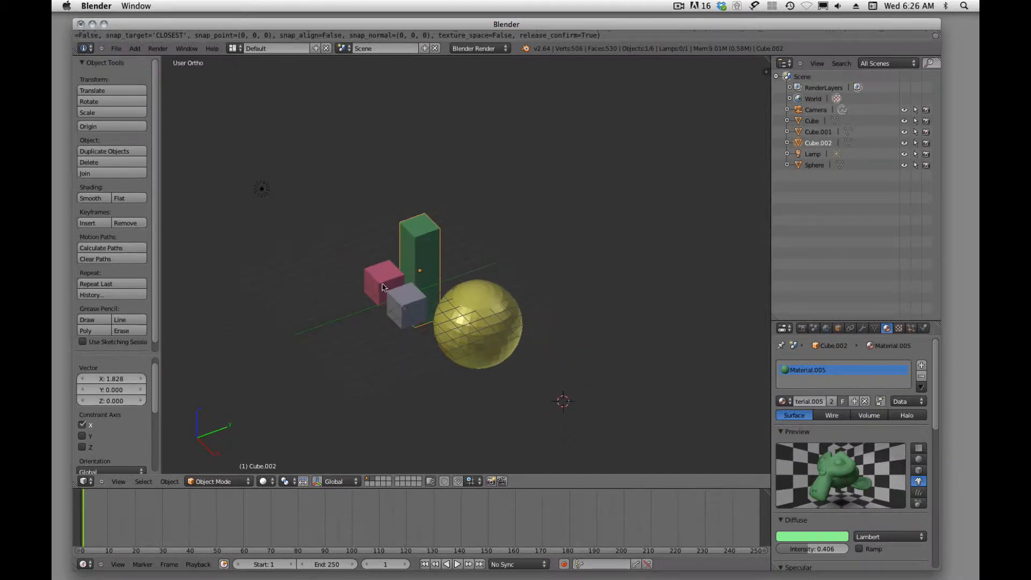
# Select the pink cube, view the scene from the side and place the 3D cursor below the cubes
pyautogui.click(383, 282)
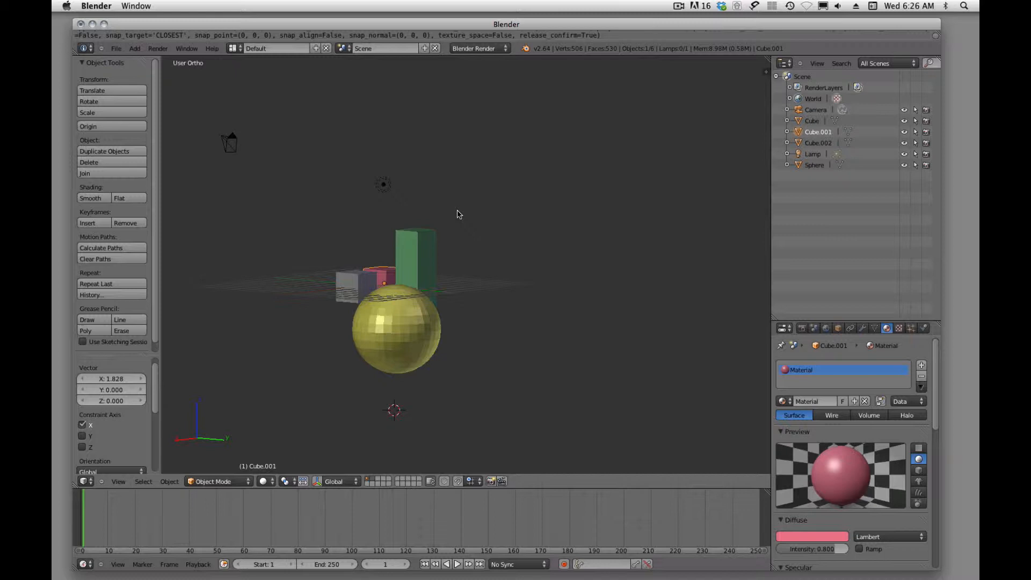
pyautogui.scroll(-3)
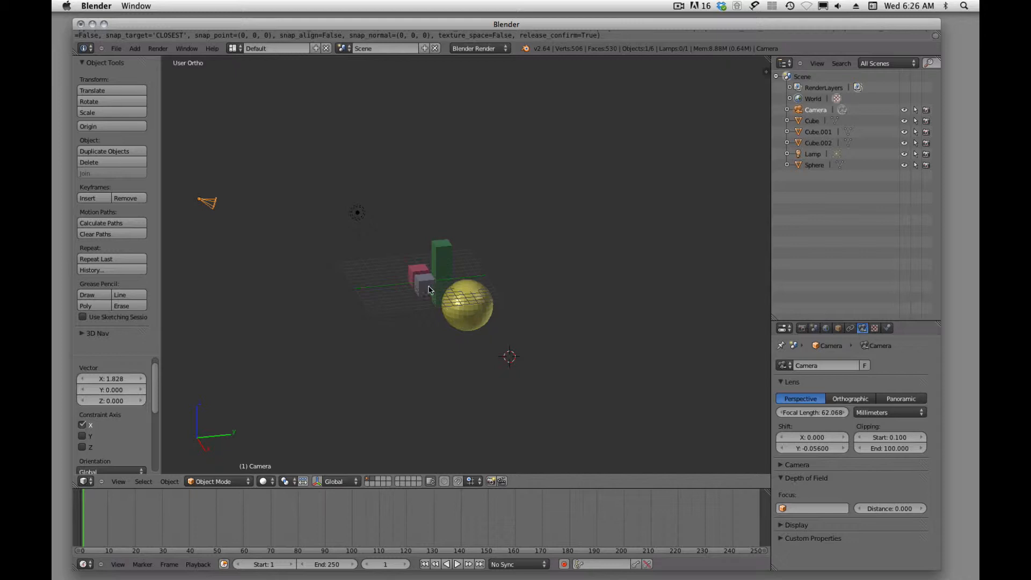
pyautogui.click(424, 283)
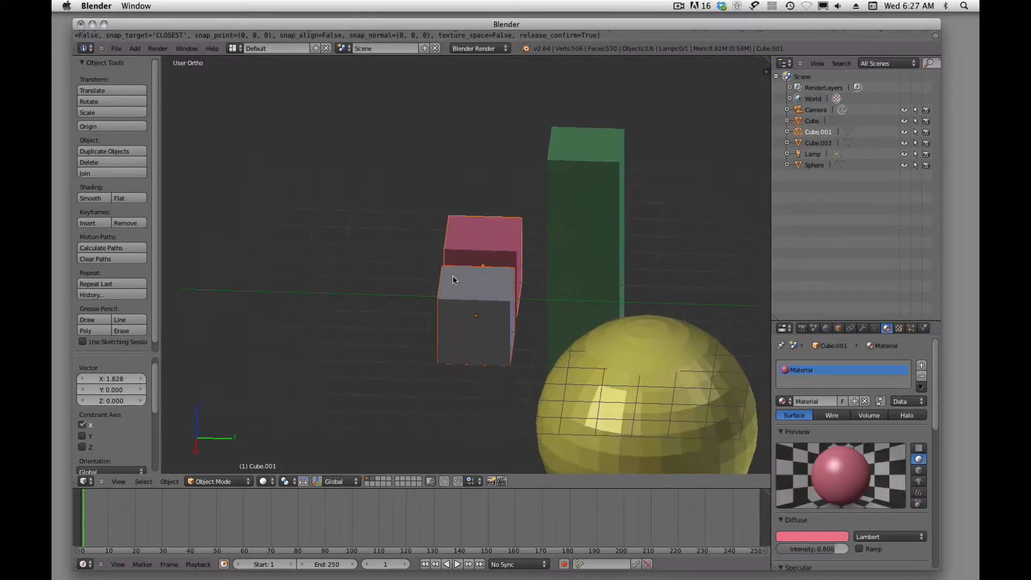
pyautogui.scroll(-3)
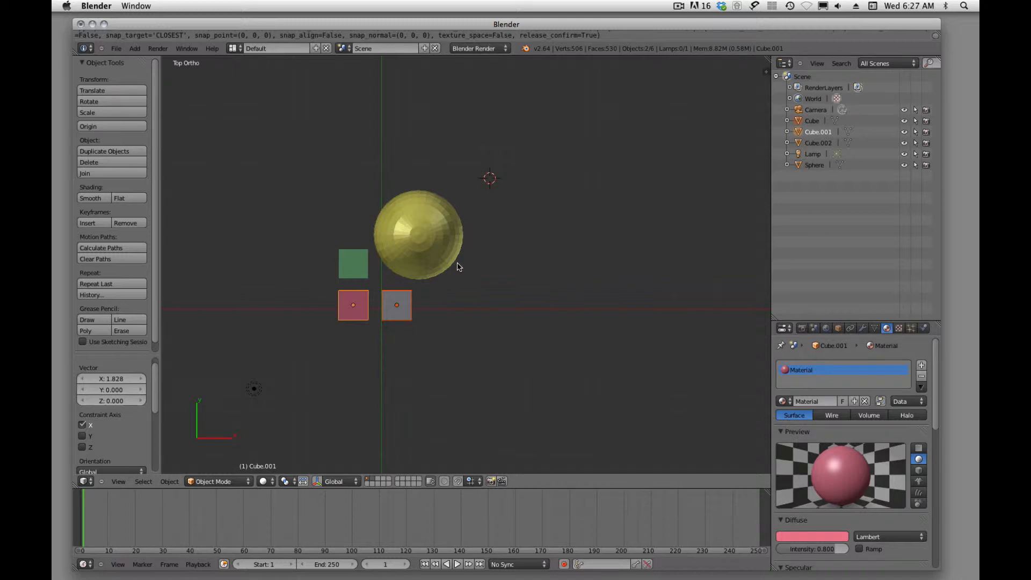
pyautogui.moveTo(206, 97)
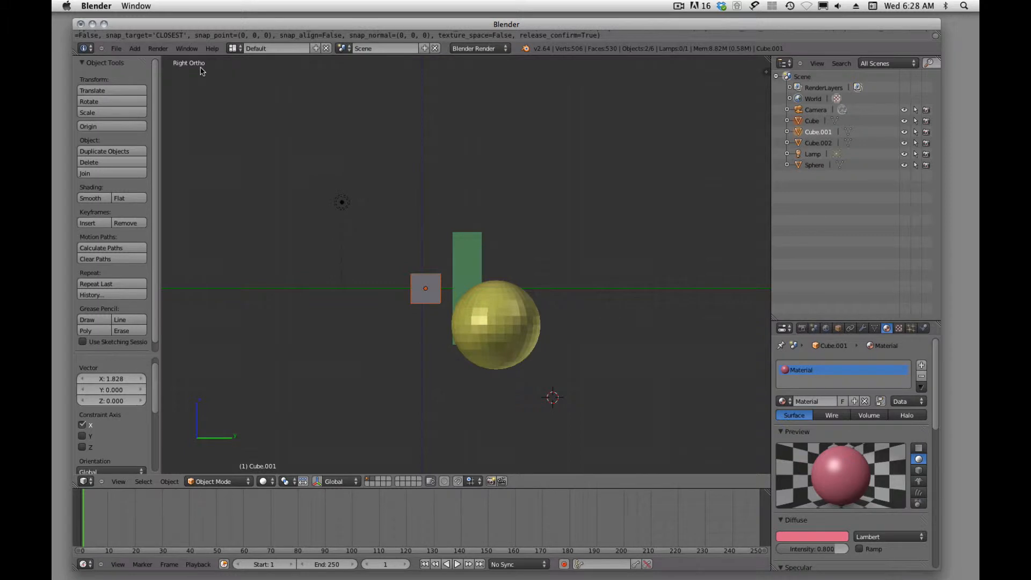
pyautogui.press('ctrl')
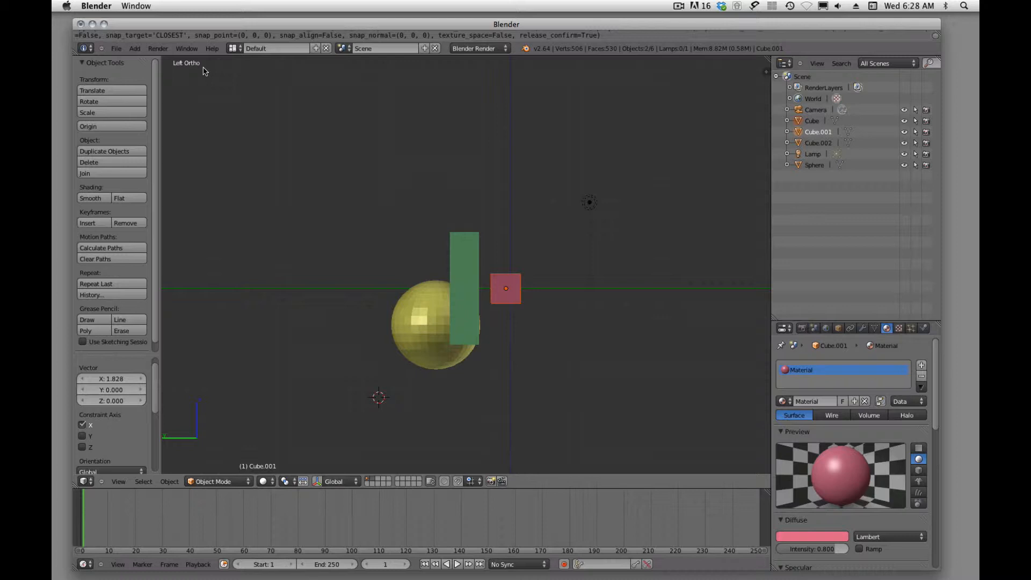
pyautogui.moveTo(361, 186)
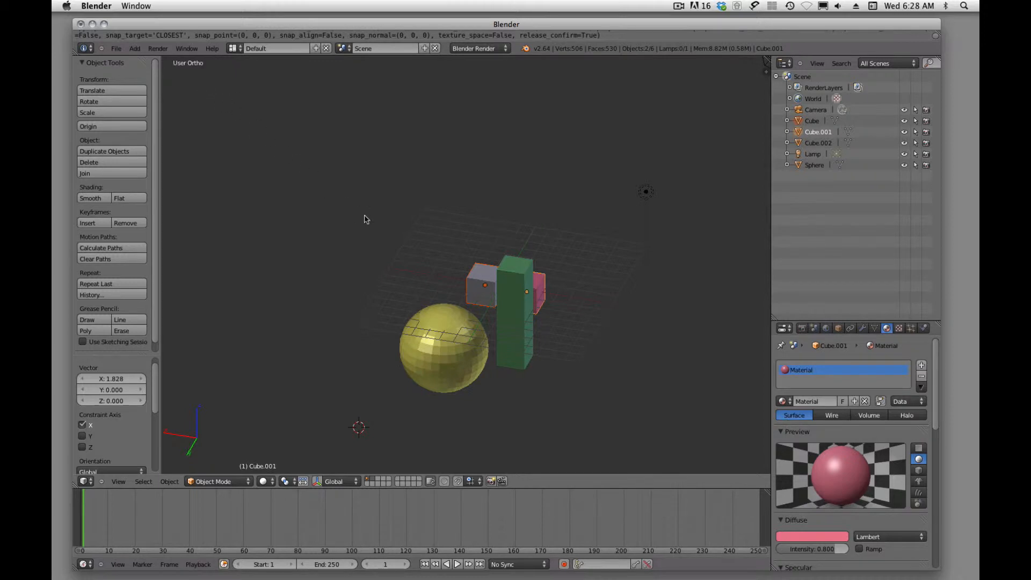
pyautogui.moveTo(408, 250)
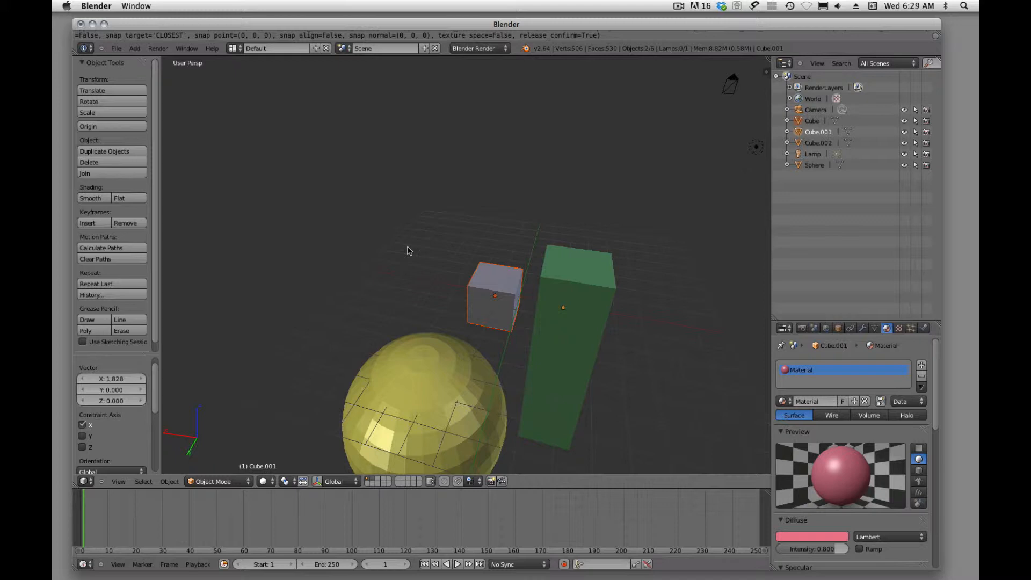
pyautogui.moveTo(506, 387)
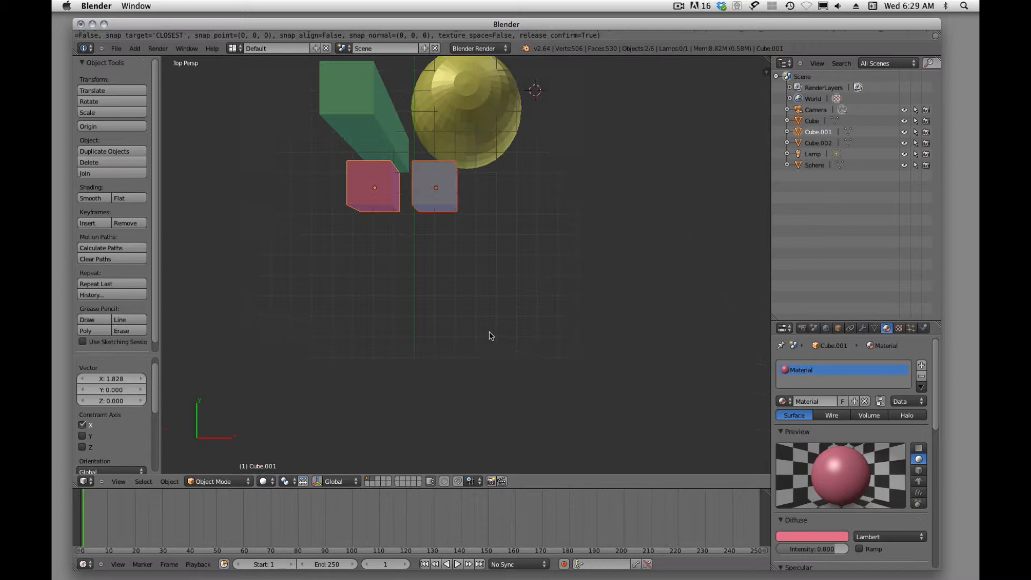
pyautogui.moveTo(433, 292)
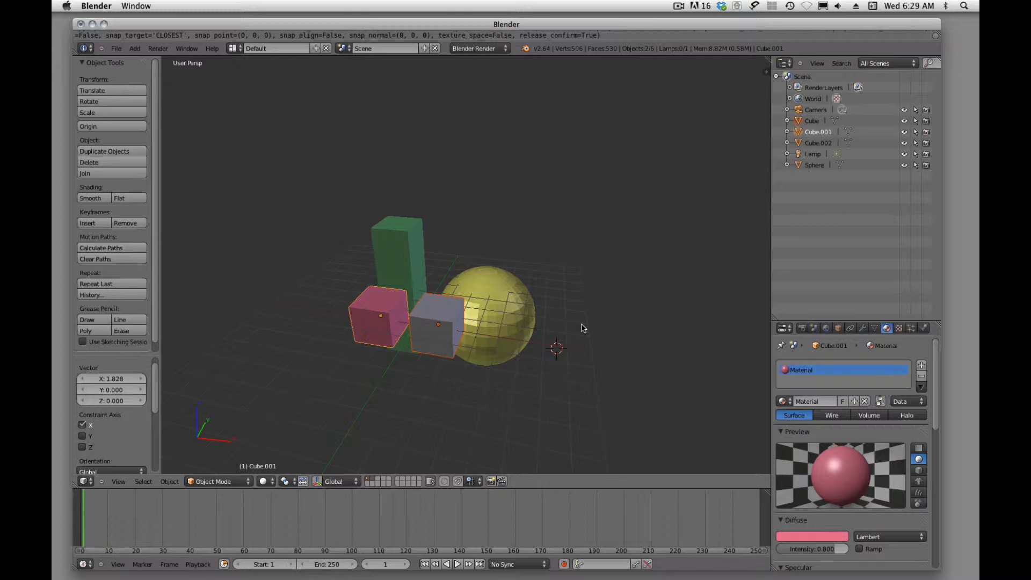
pyautogui.moveTo(518, 241)
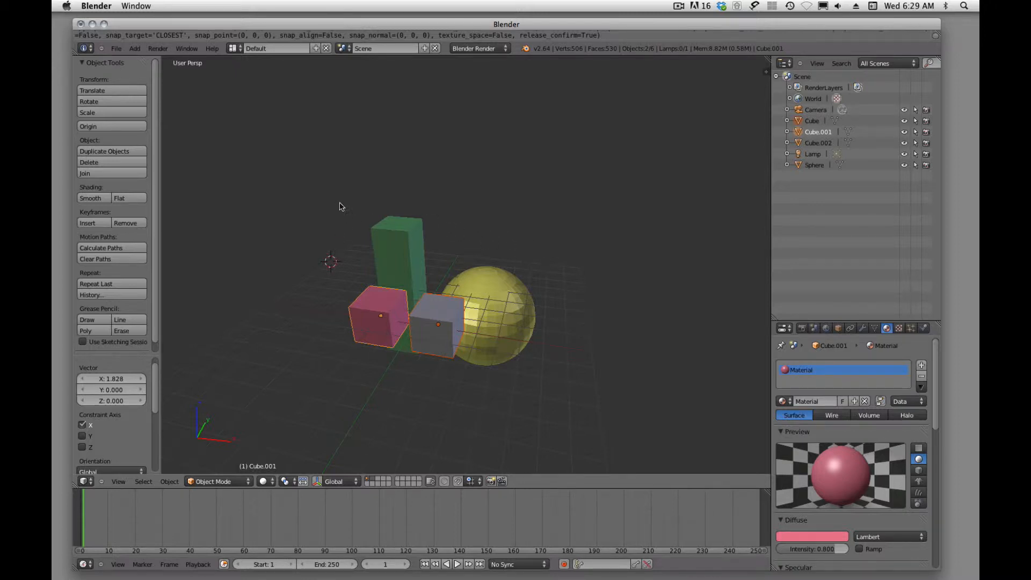
pyautogui.click(538, 212)
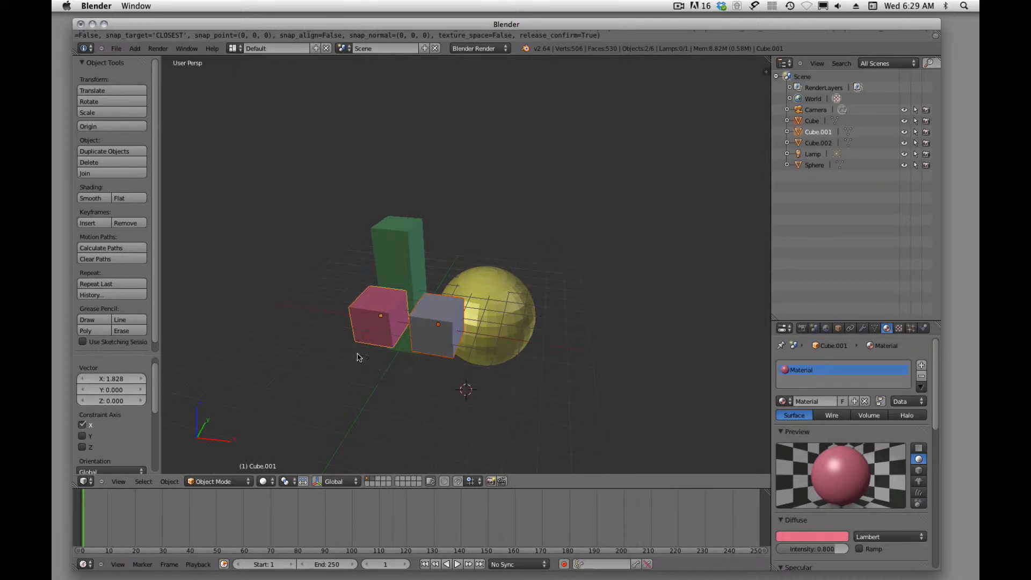
pyautogui.moveTo(324, 264)
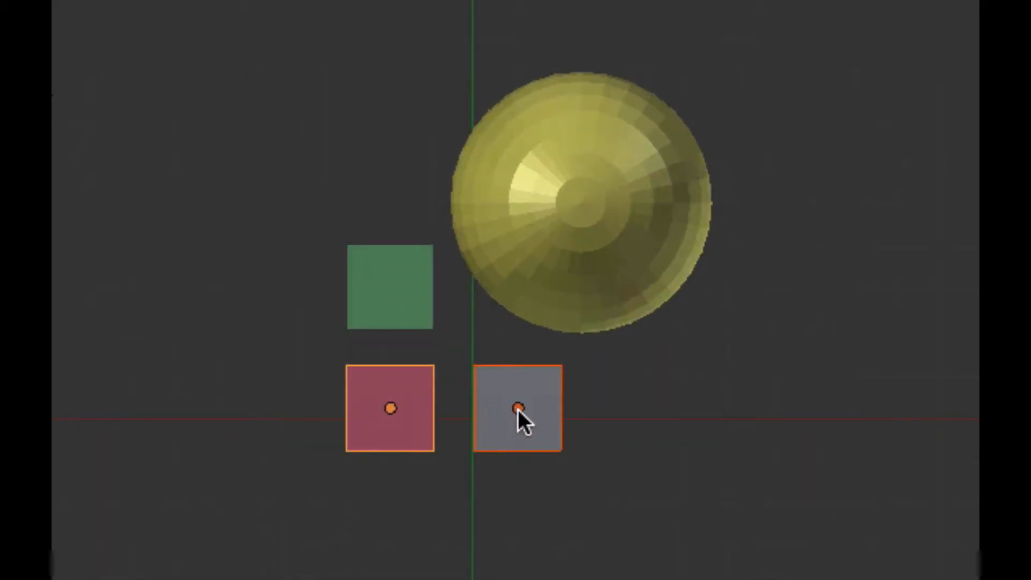
pyautogui.click(518, 409)
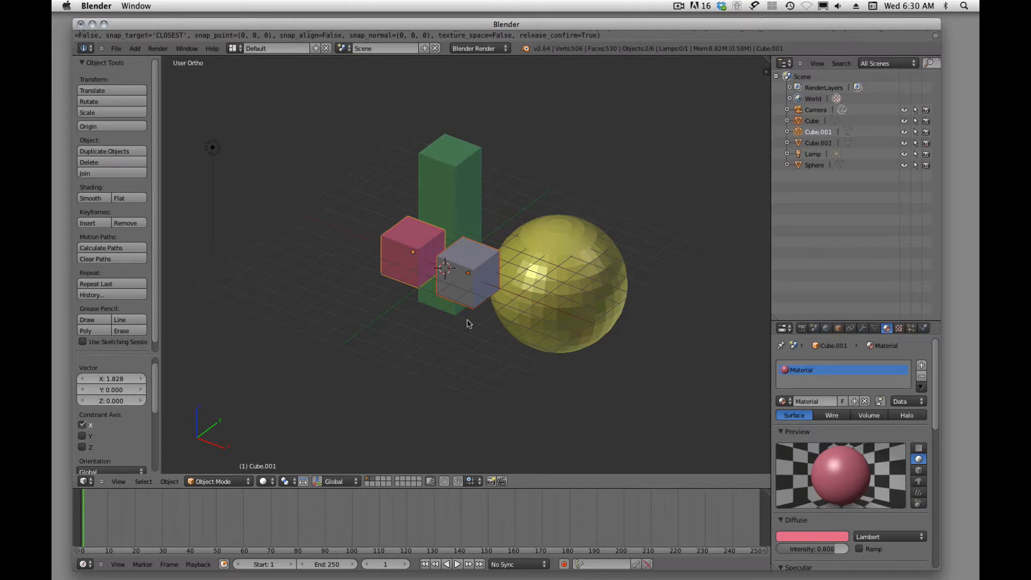
pyautogui.moveTo(478, 357)
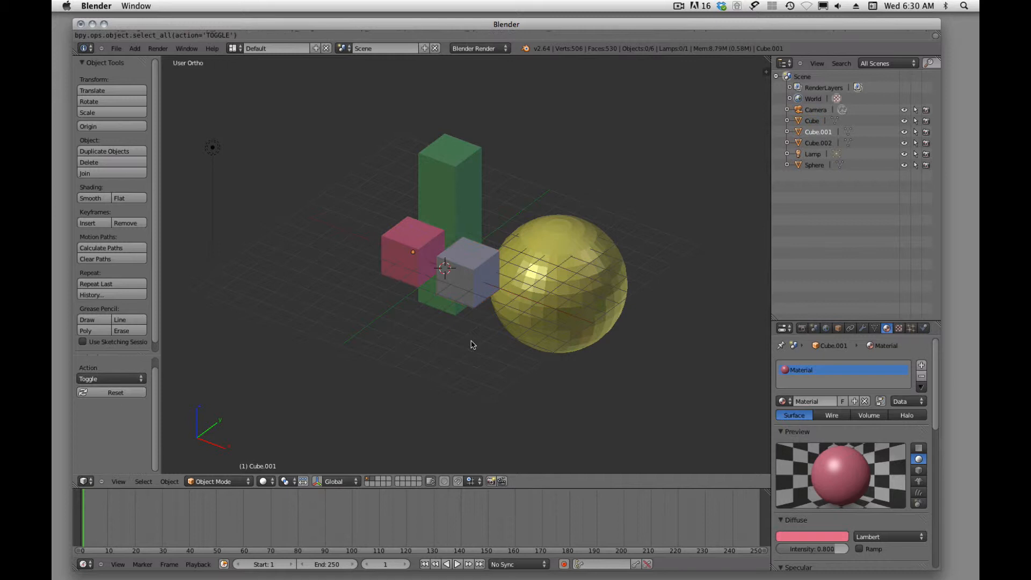
# Select the grey cube and enable the 3D manipulator handles to move it above the sphere
pyautogui.click(471, 269)
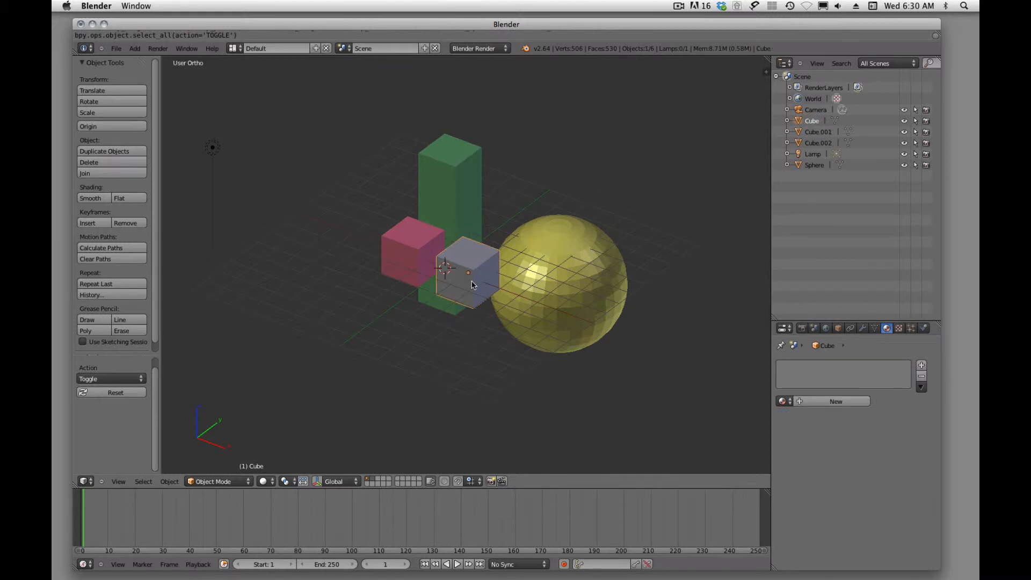
pyautogui.moveTo(474, 282)
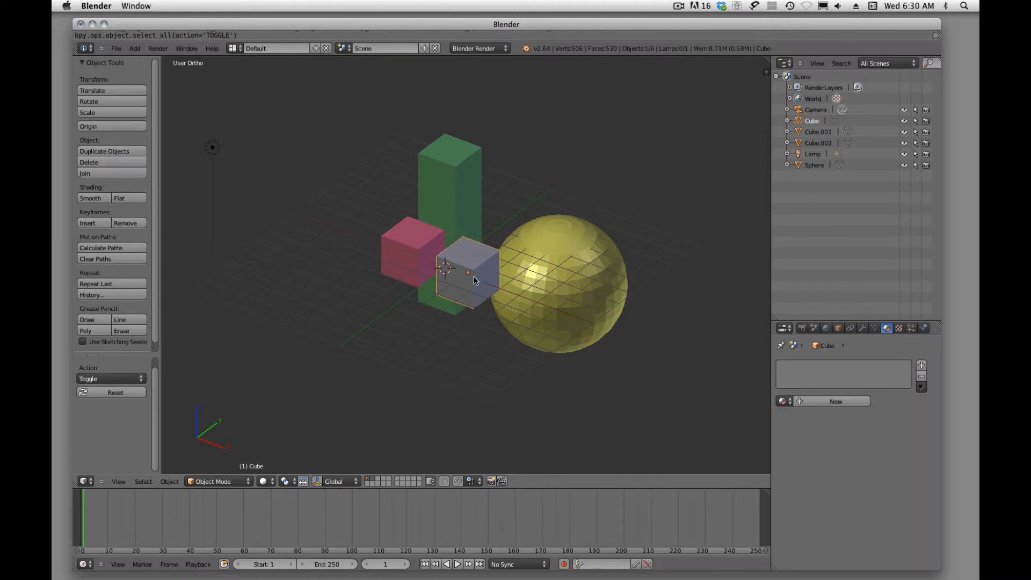
pyautogui.moveTo(486, 326)
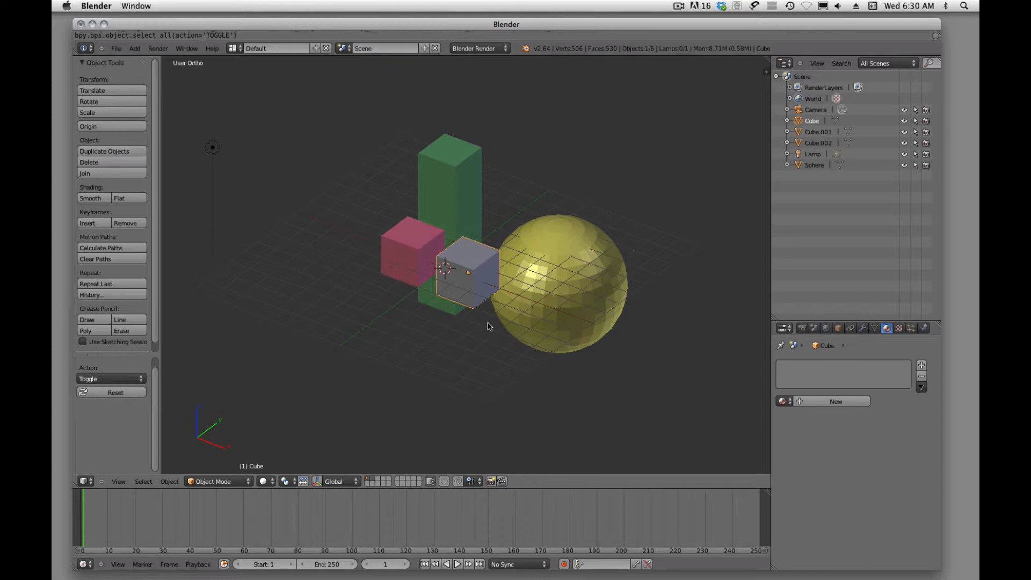
pyautogui.moveTo(486, 309)
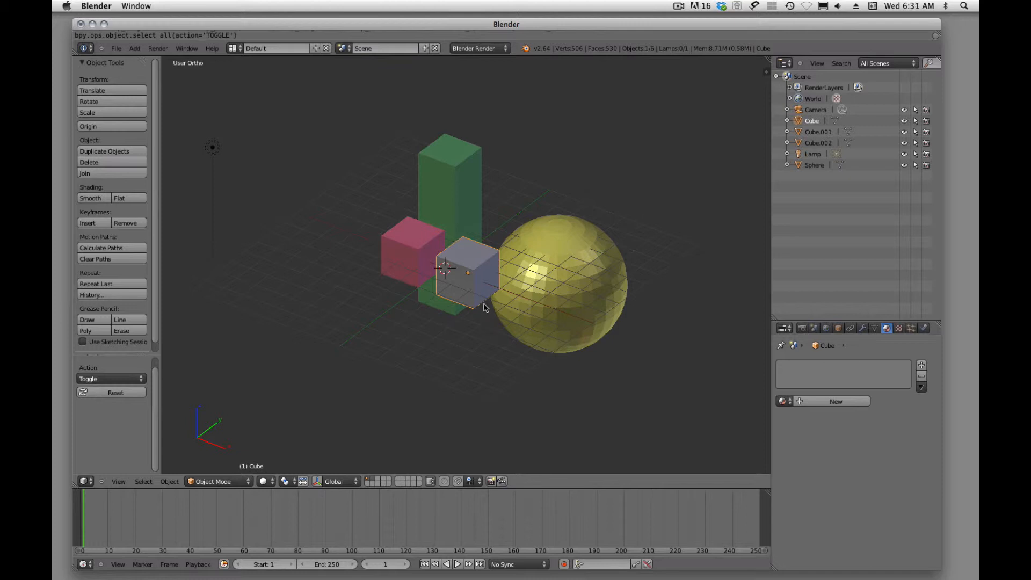
pyautogui.moveTo(496, 376)
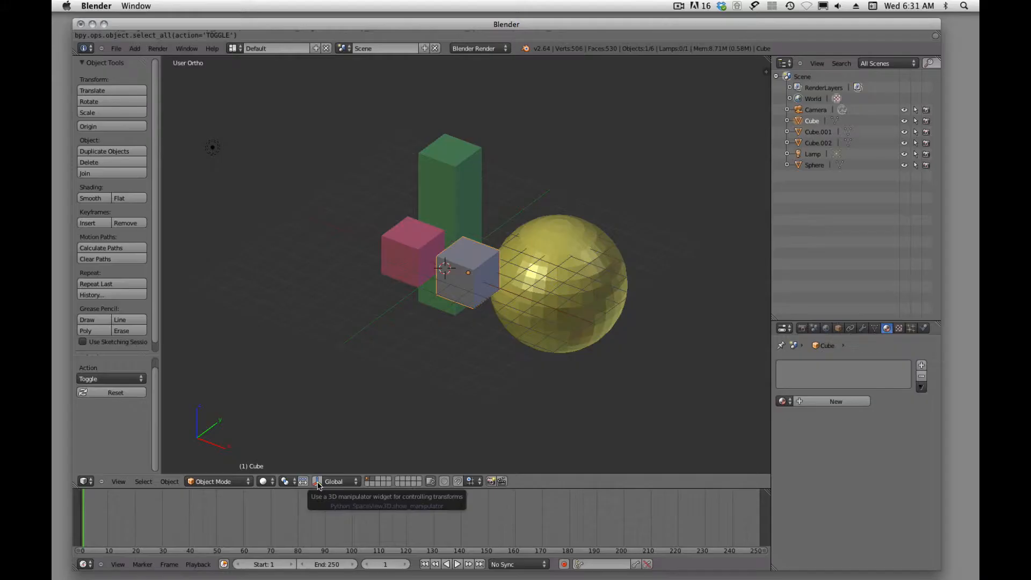
pyautogui.click(326, 481)
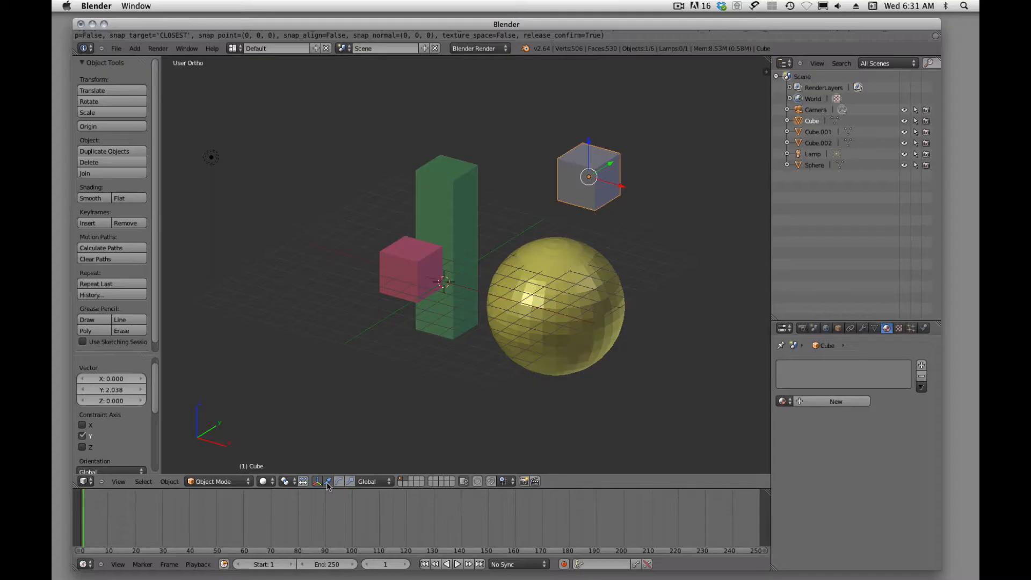
# Switch the manipulator to rotate mode and tilt the grey cube at an angle
pyautogui.click(340, 481)
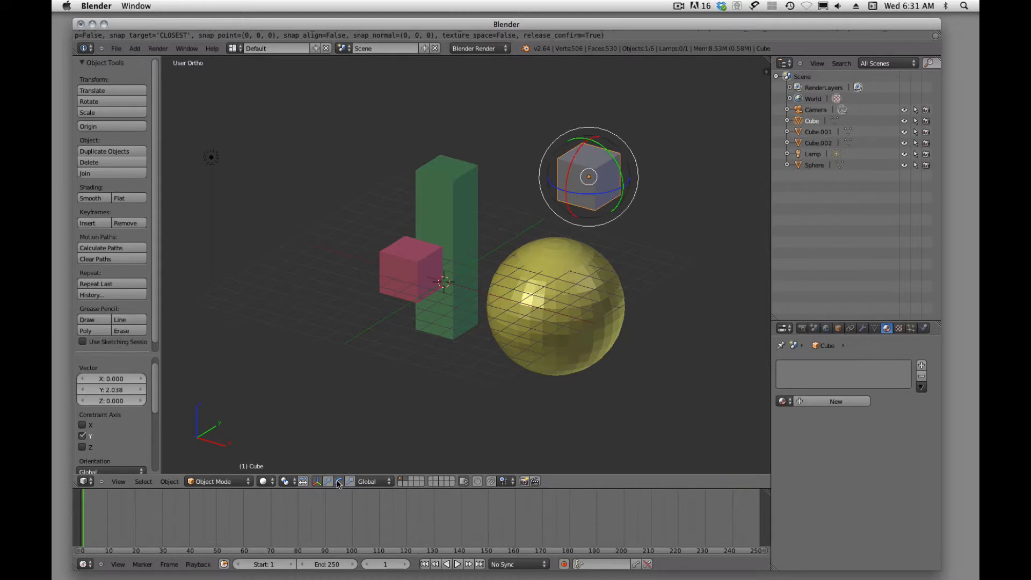
pyautogui.moveTo(350, 481)
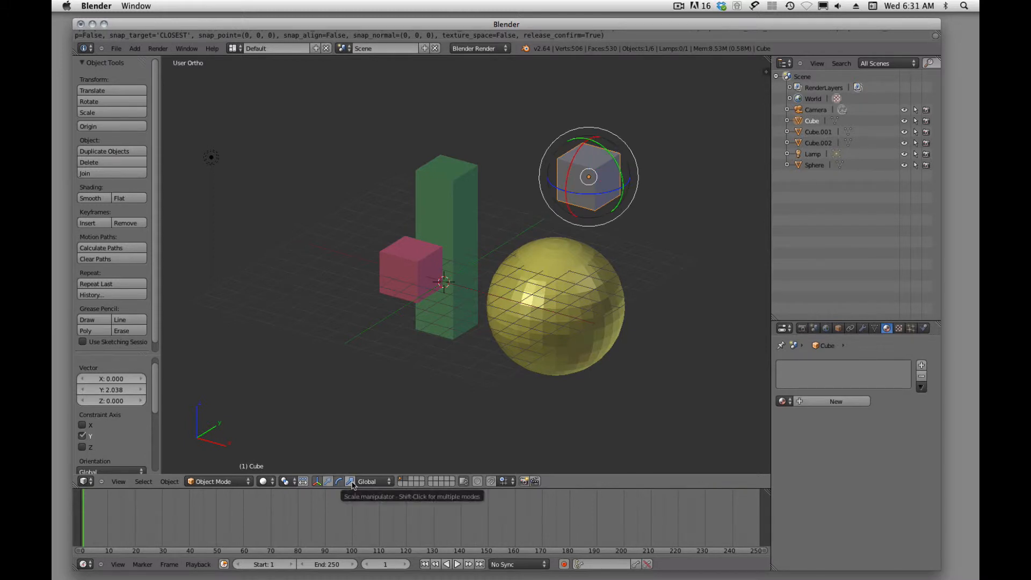
pyautogui.click(327, 481)
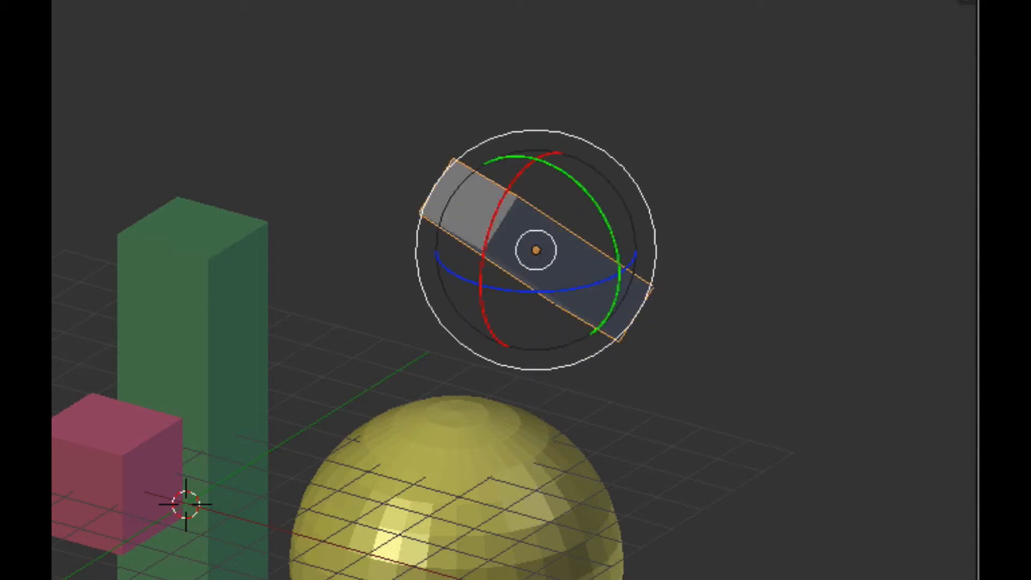
pyautogui.click(533, 401)
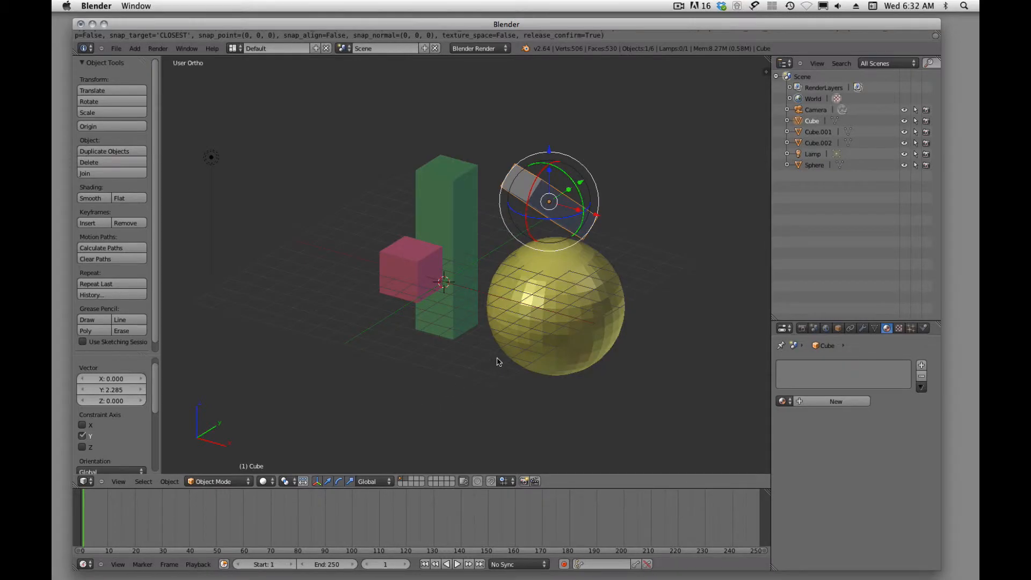
pyautogui.moveTo(416, 294)
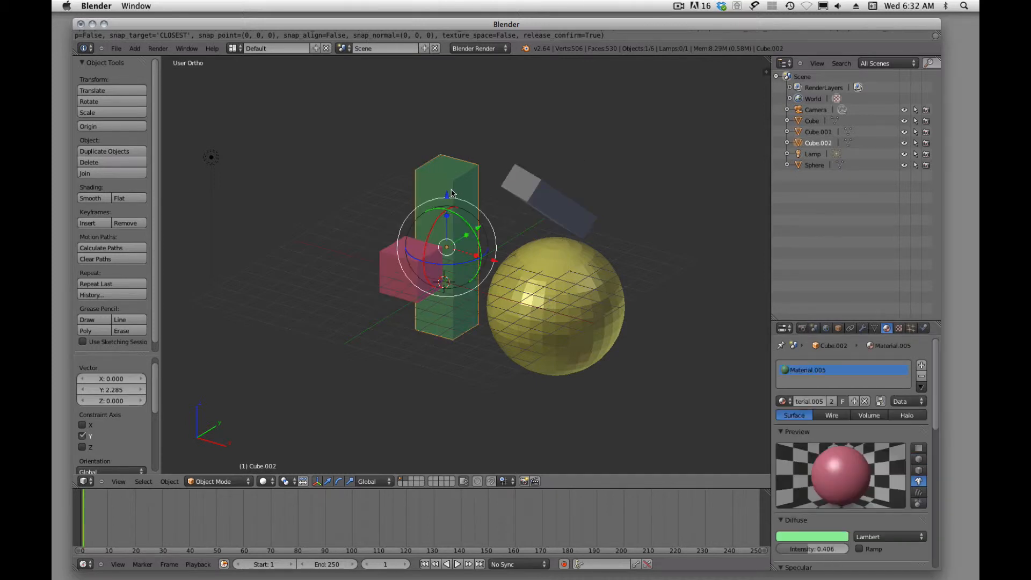
pyautogui.click(556, 306)
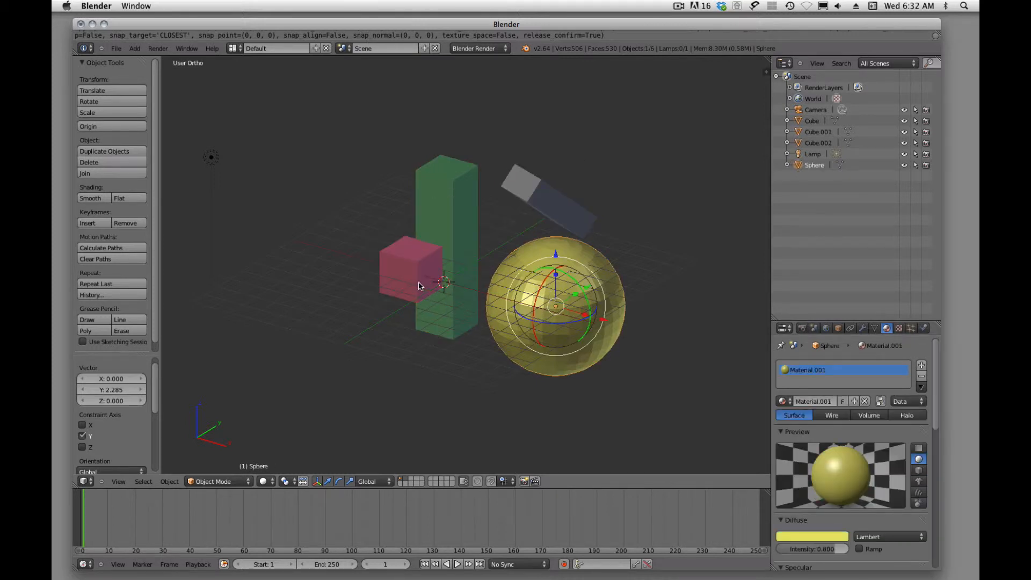
pyautogui.click(408, 269)
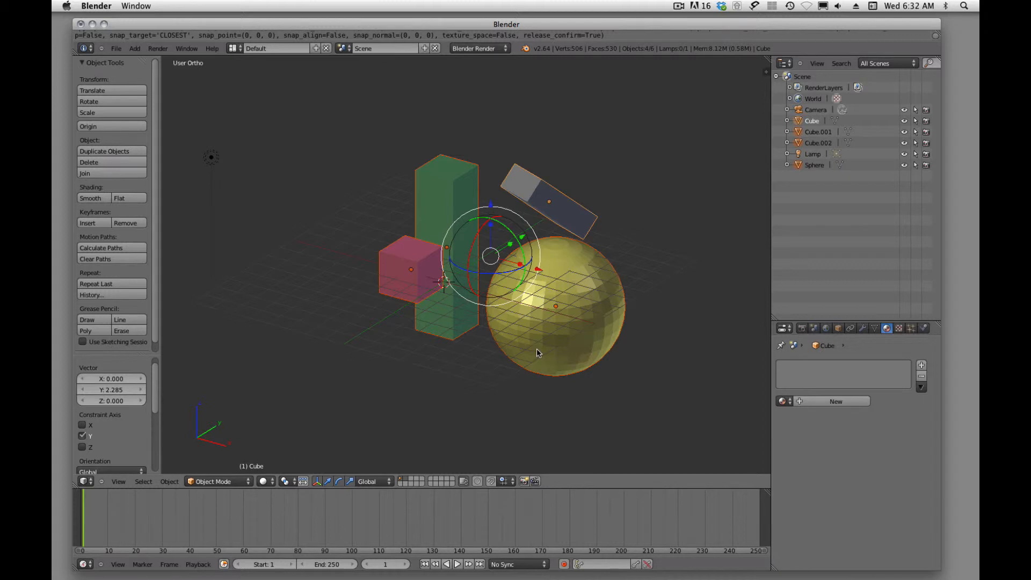
pyautogui.click(555, 306)
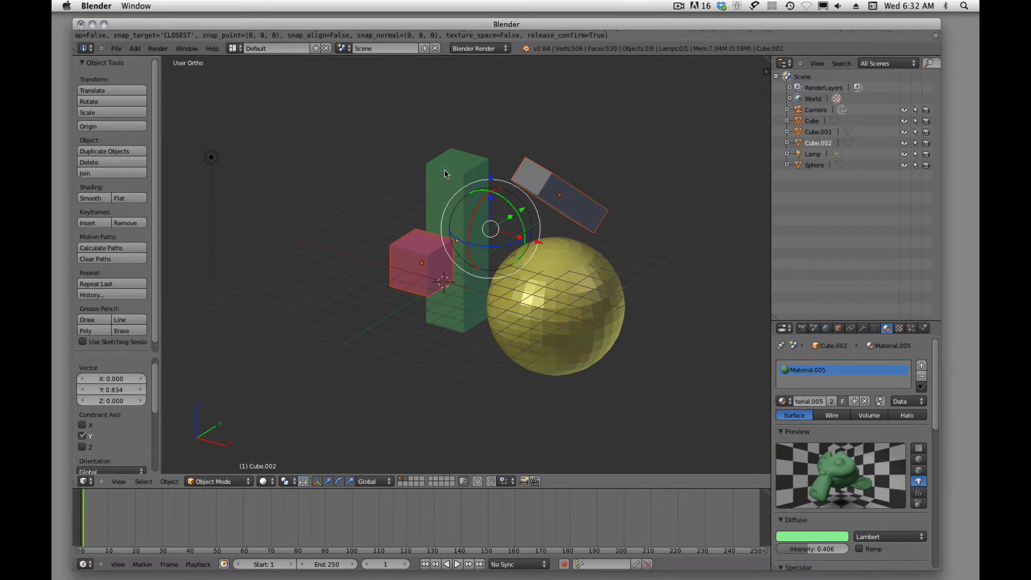
pyautogui.click(559, 308)
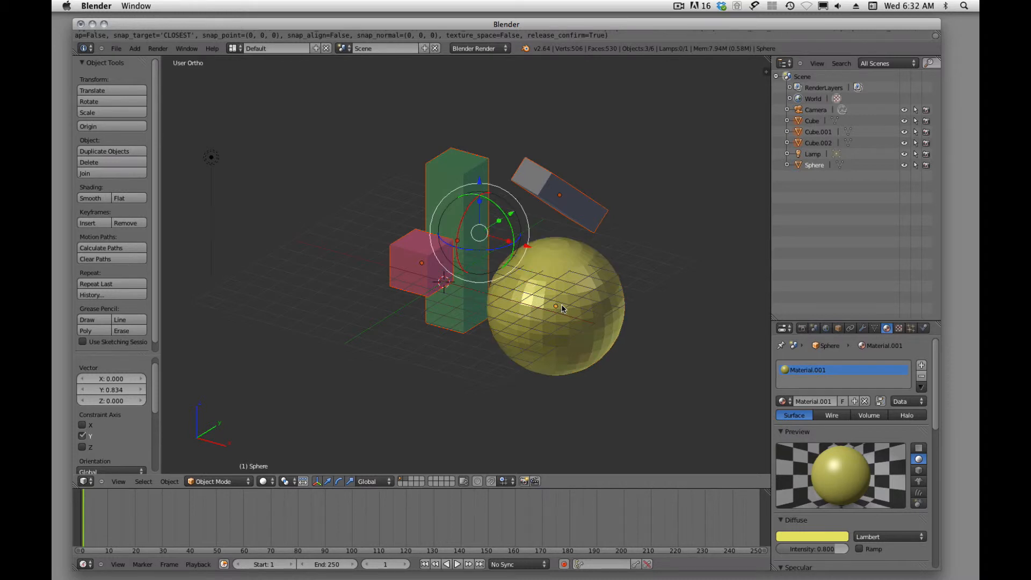
pyautogui.moveTo(442, 175)
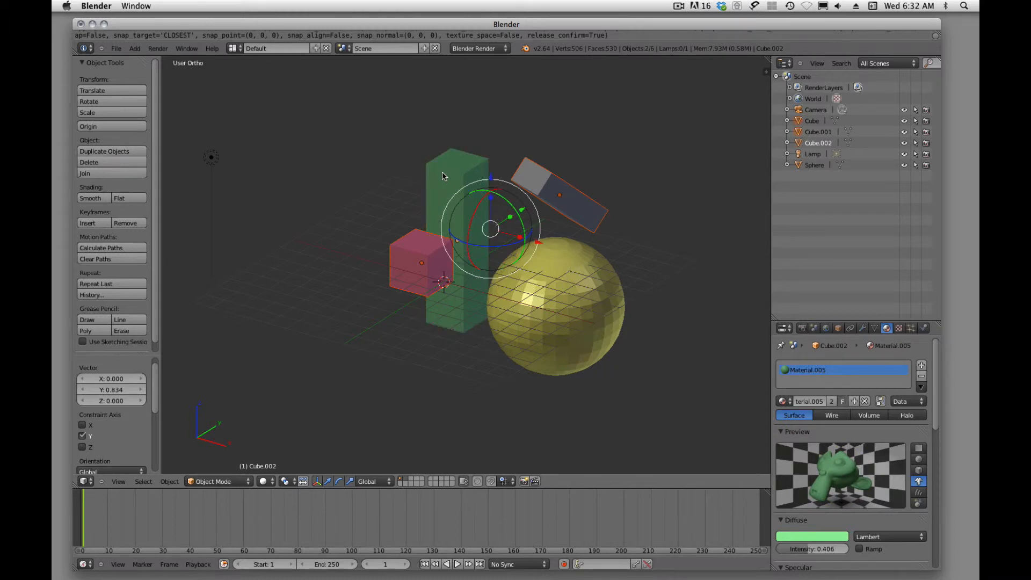
pyautogui.moveTo(561, 389)
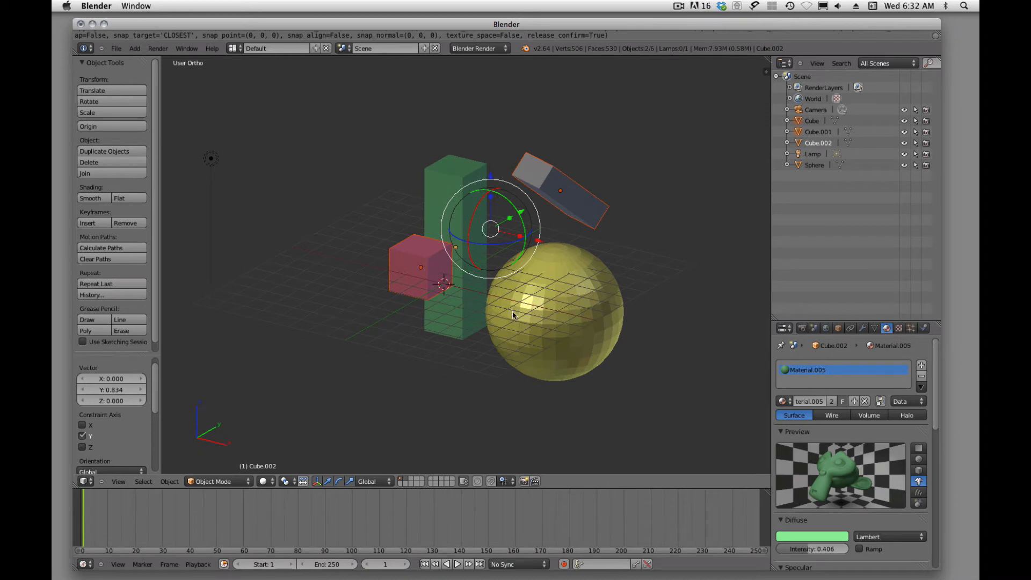
pyautogui.scroll(-3)
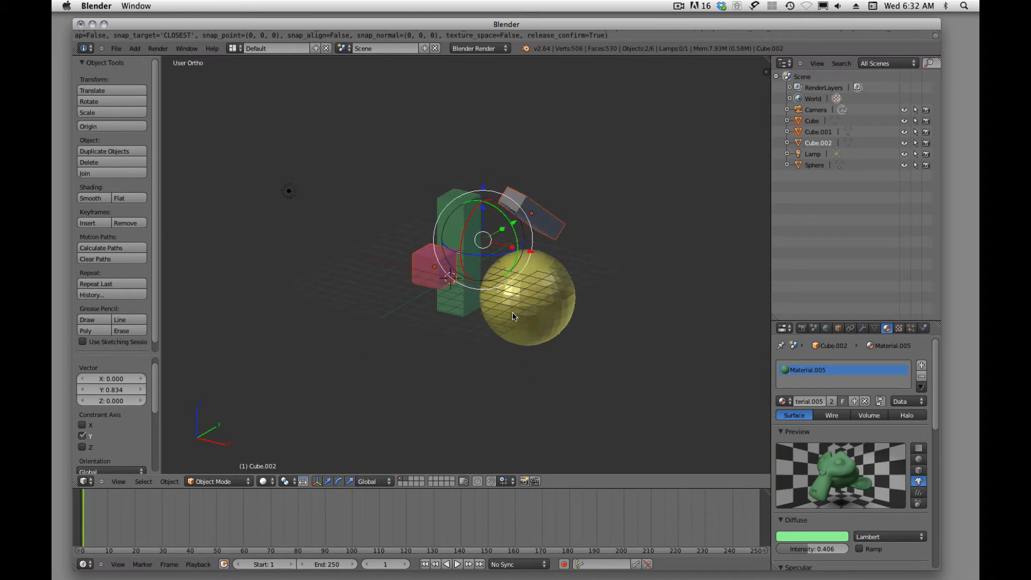
pyautogui.moveTo(561, 354)
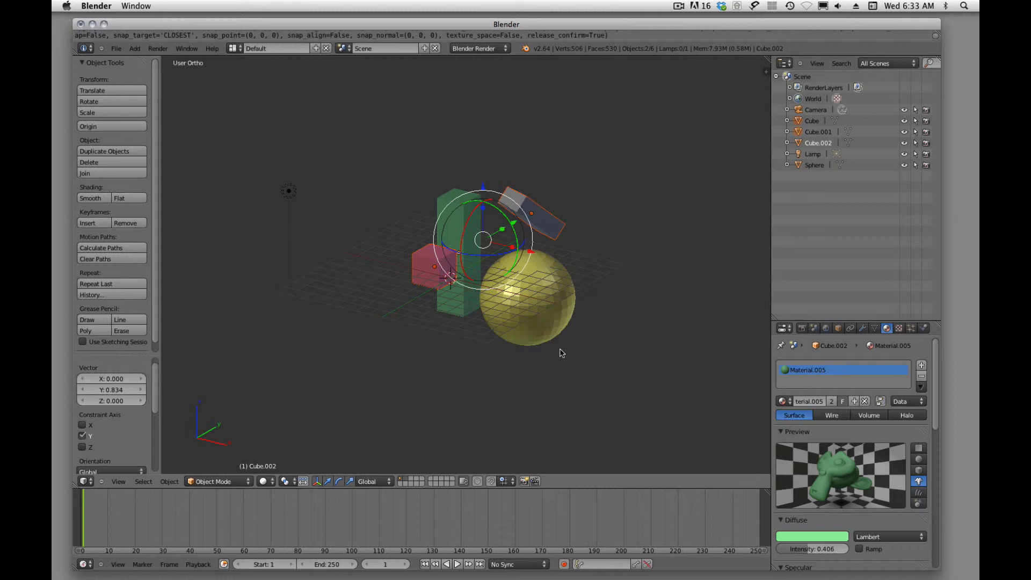
pyautogui.moveTo(673, 290)
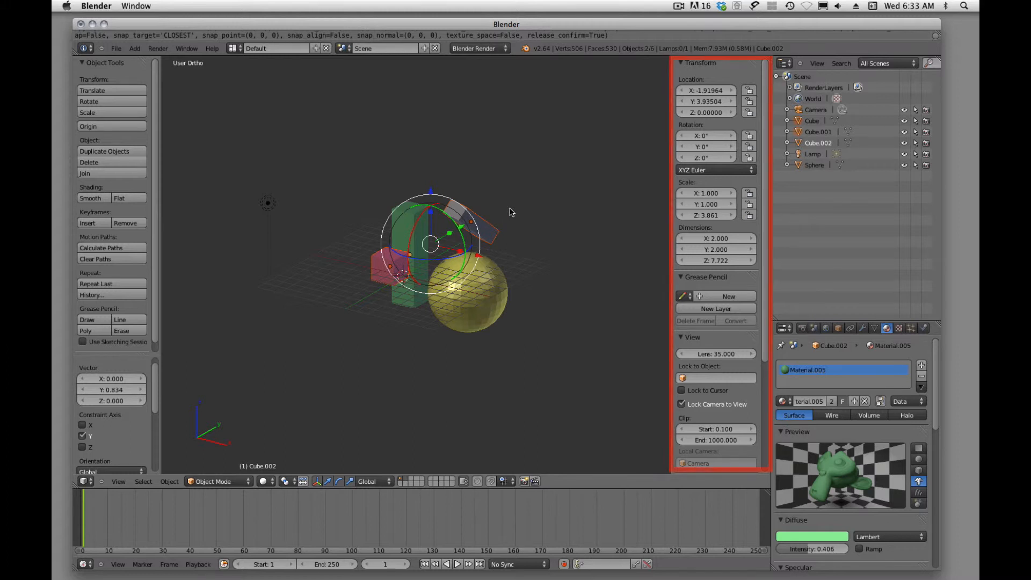
# Deselect everything and select the tilted grey box to show its transform values
pyautogui.press('a')
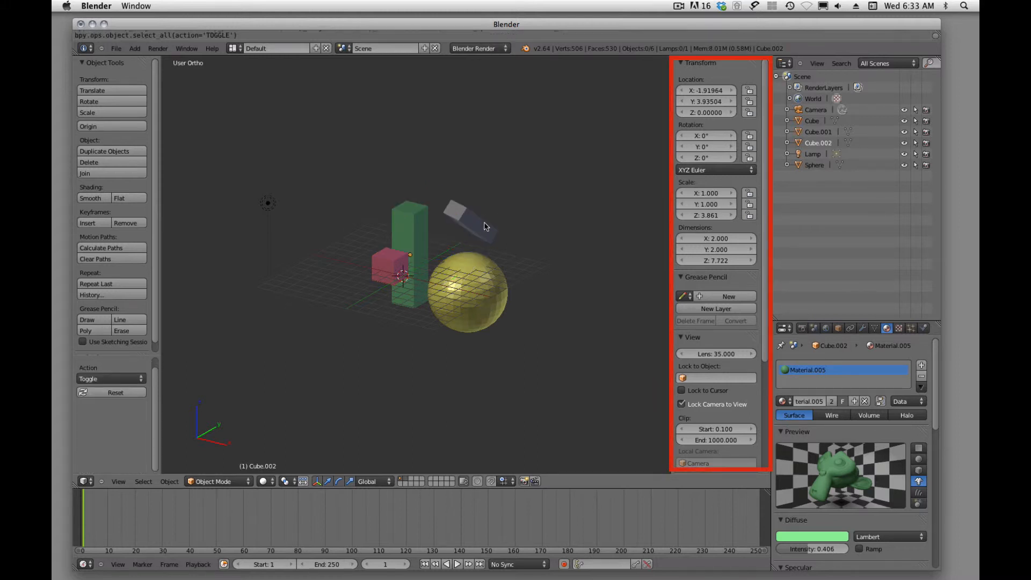
pyautogui.click(474, 217)
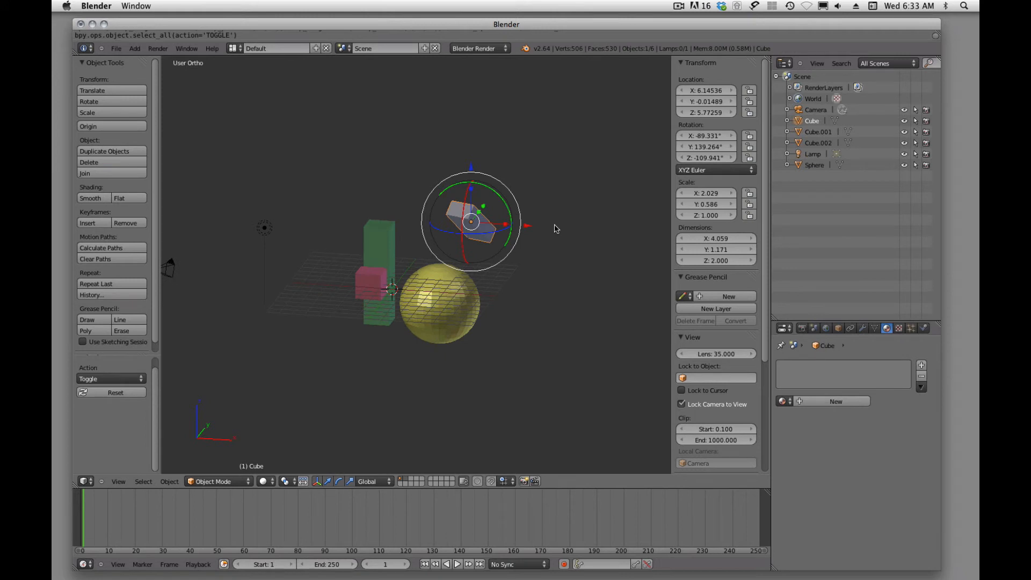
pyautogui.moveTo(515, 228)
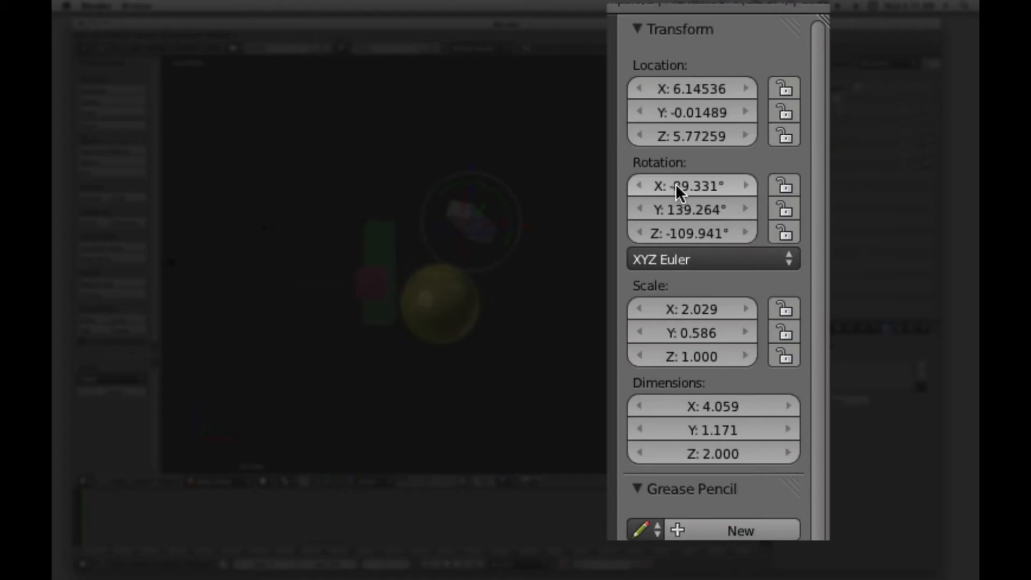
# Set the grey box's Rotation X, Y and Z fields to 0 so it sits level
pyautogui.click(691, 186)
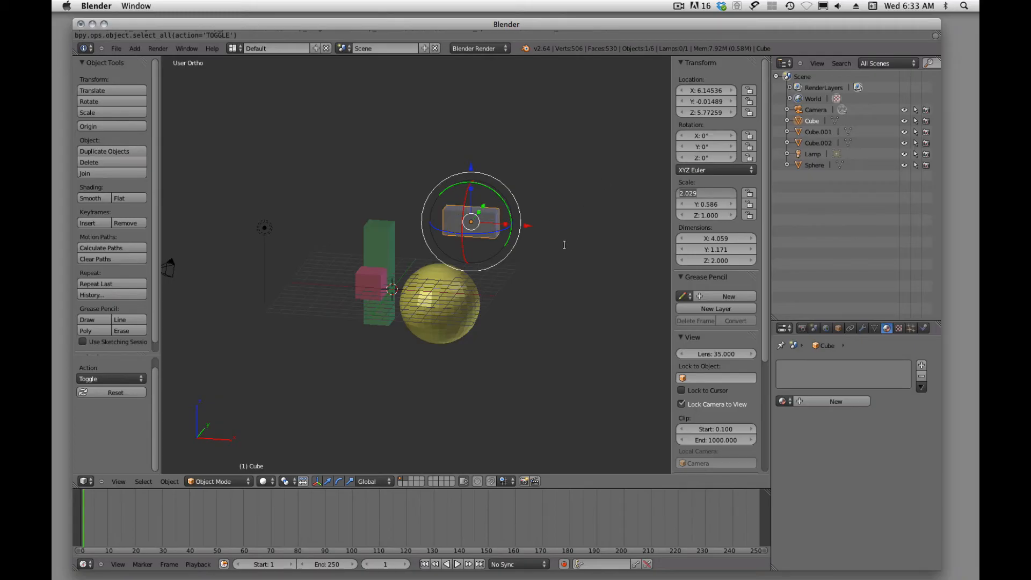
pyautogui.moveTo(561, 245)
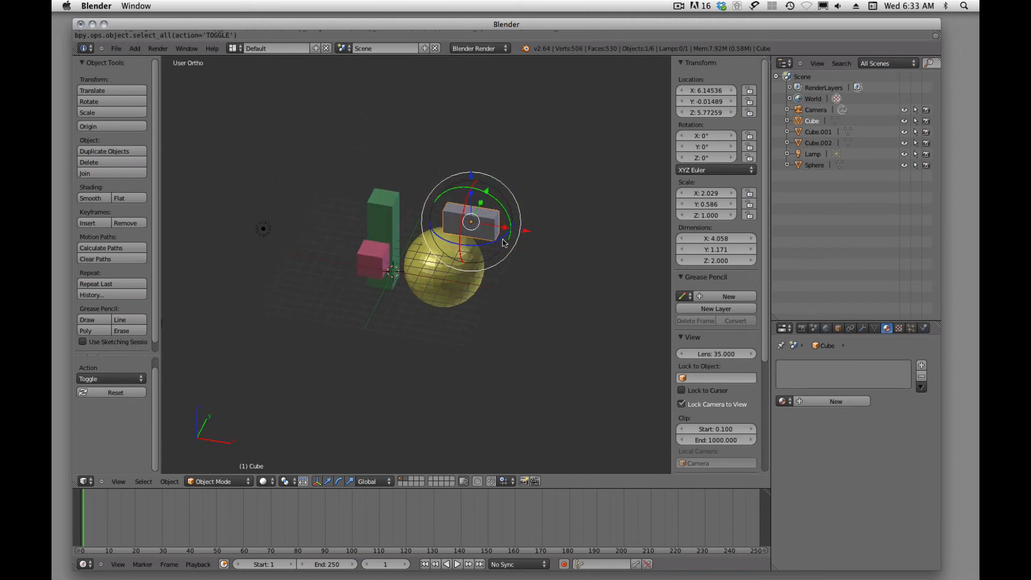
pyautogui.moveTo(529, 238)
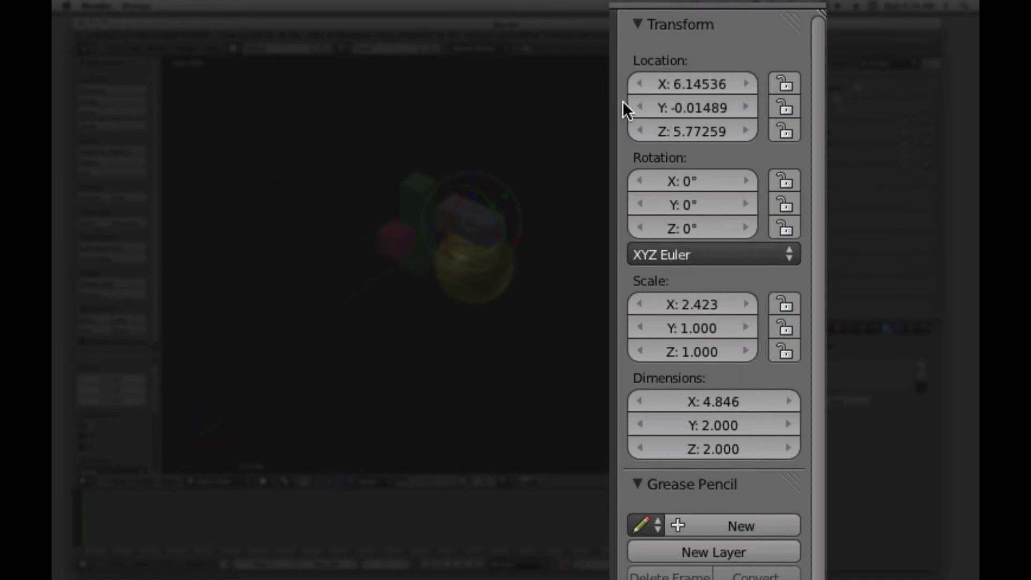
pyautogui.moveTo(620, 127)
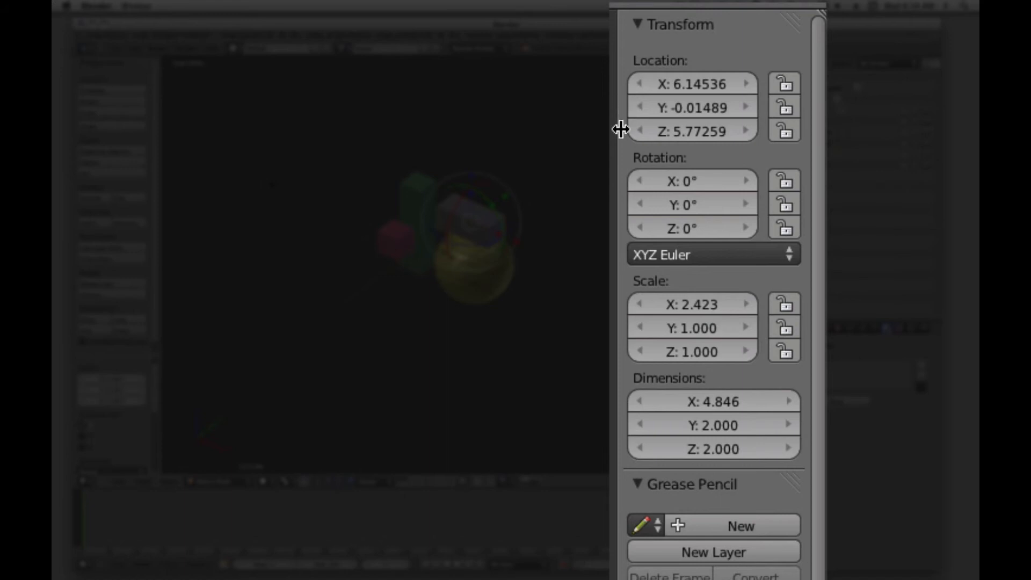
pyautogui.moveTo(626, 163)
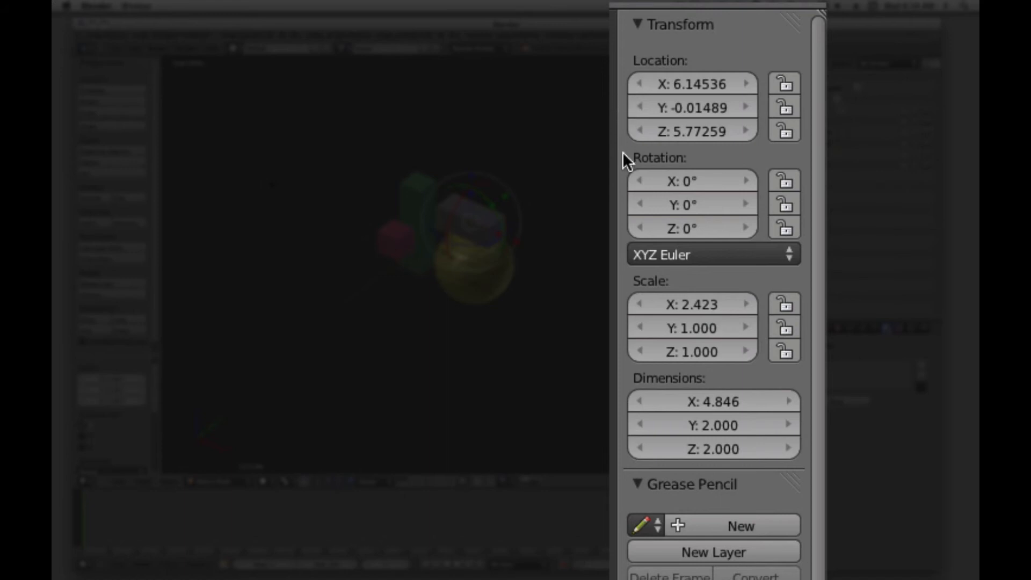
pyautogui.moveTo(617, 245)
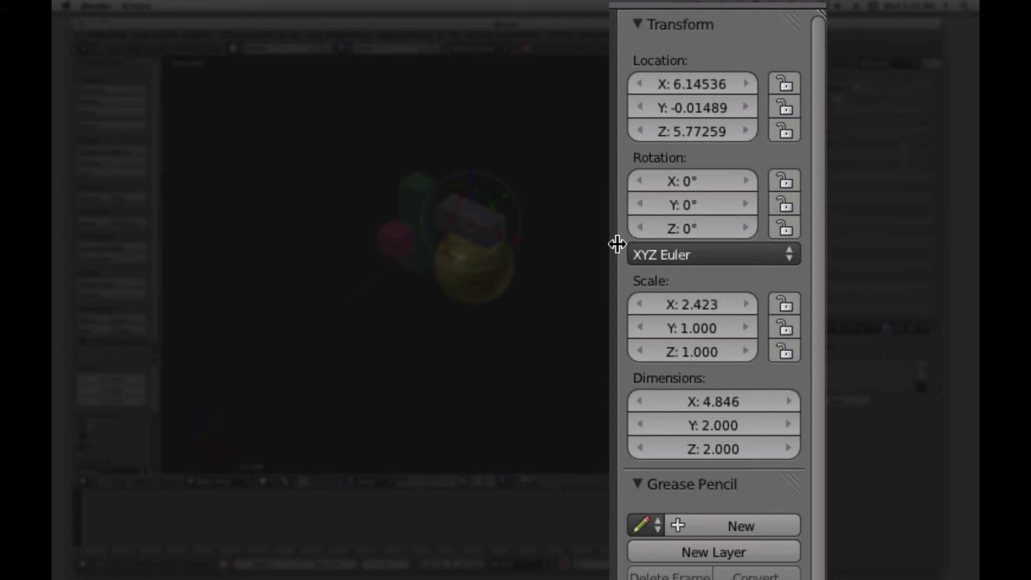
pyautogui.moveTo(644, 542)
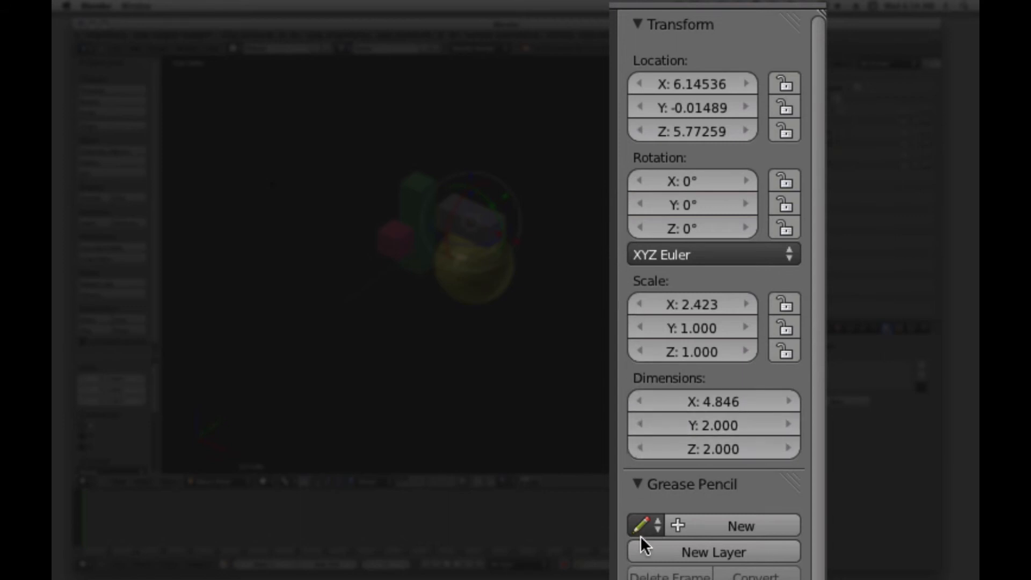
# Scale the grey box to 2.423 × 1 × 1 and collapse the Grease Pencil section
pyautogui.click(687, 484)
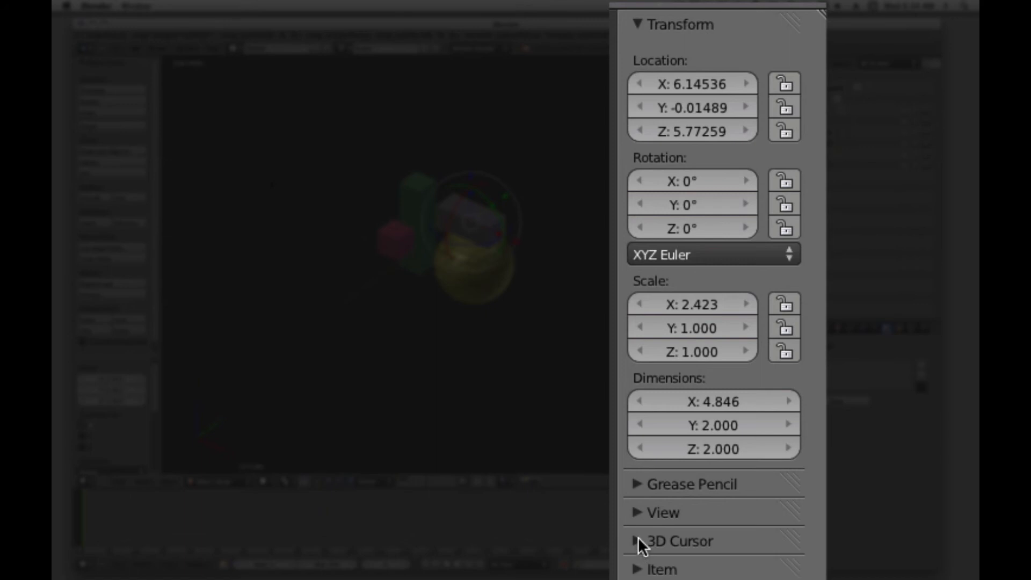
pyautogui.moveTo(643, 524)
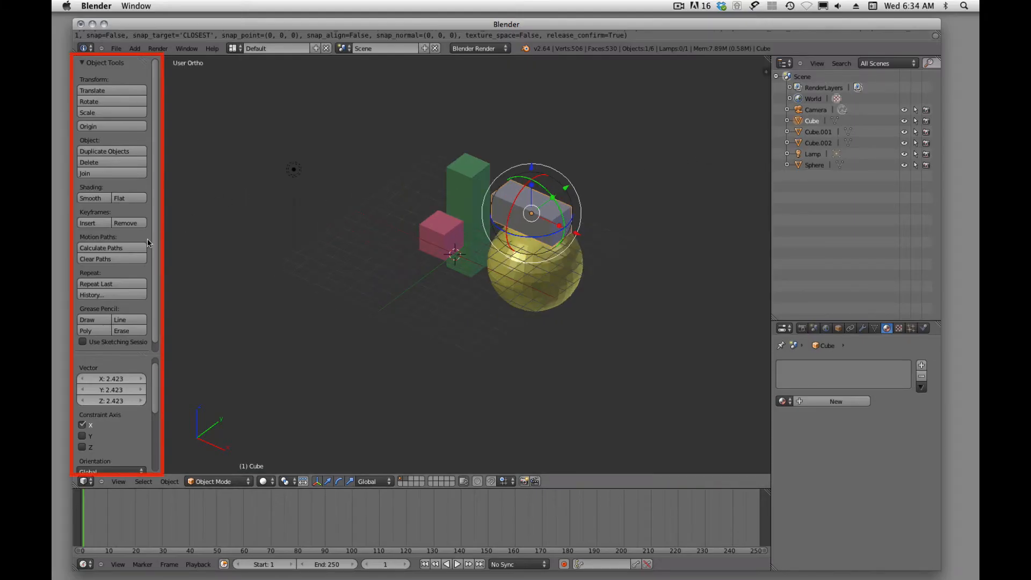
pyautogui.moveTo(129, 208)
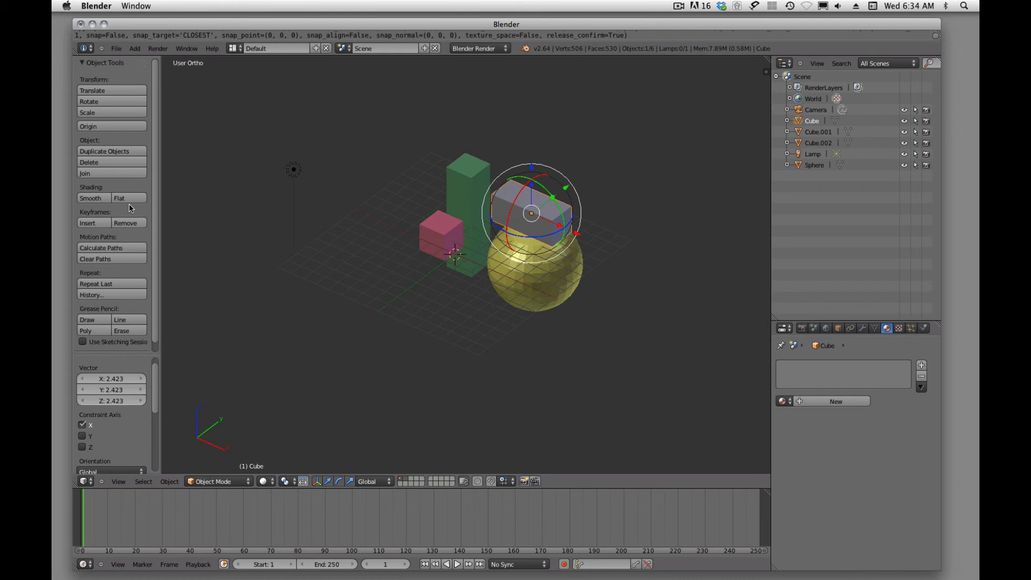
pyautogui.moveTo(214, 263)
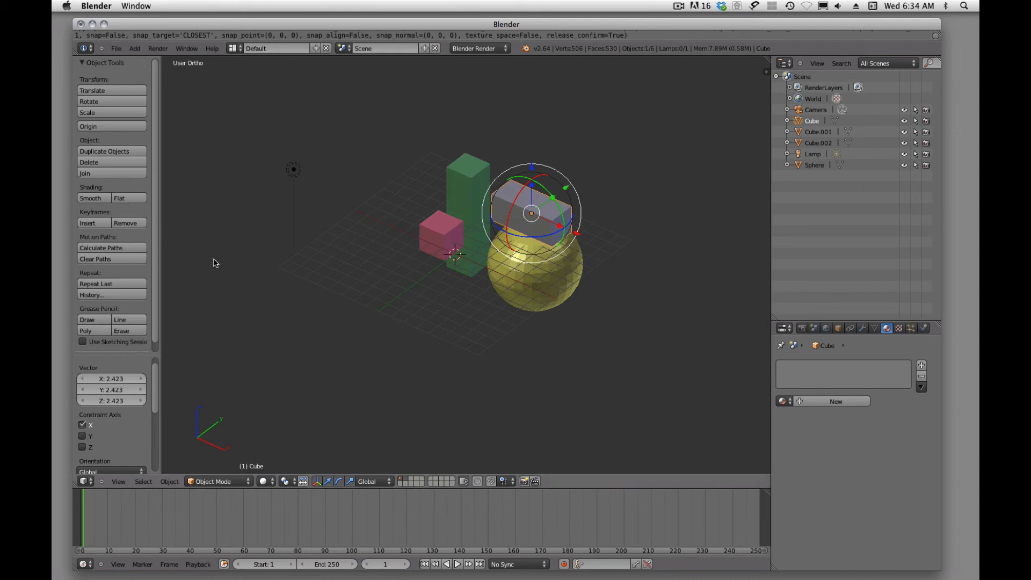
pyautogui.moveTo(360, 323)
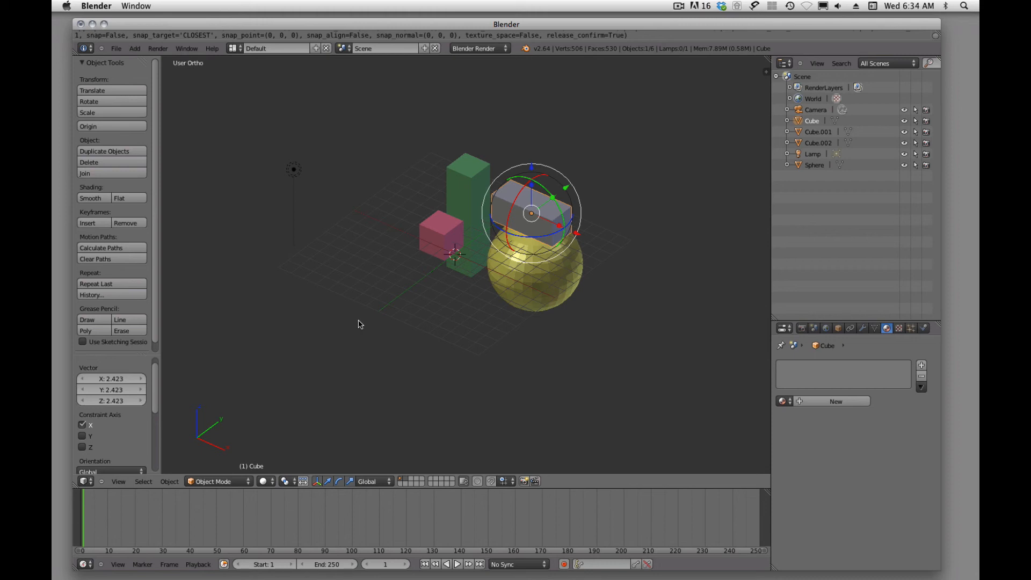
pyautogui.moveTo(483, 357)
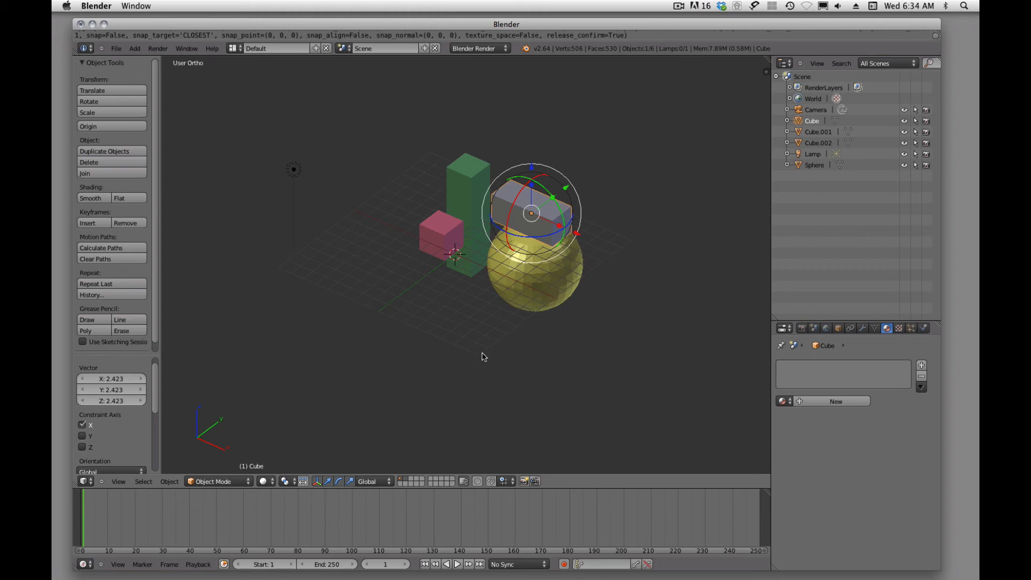